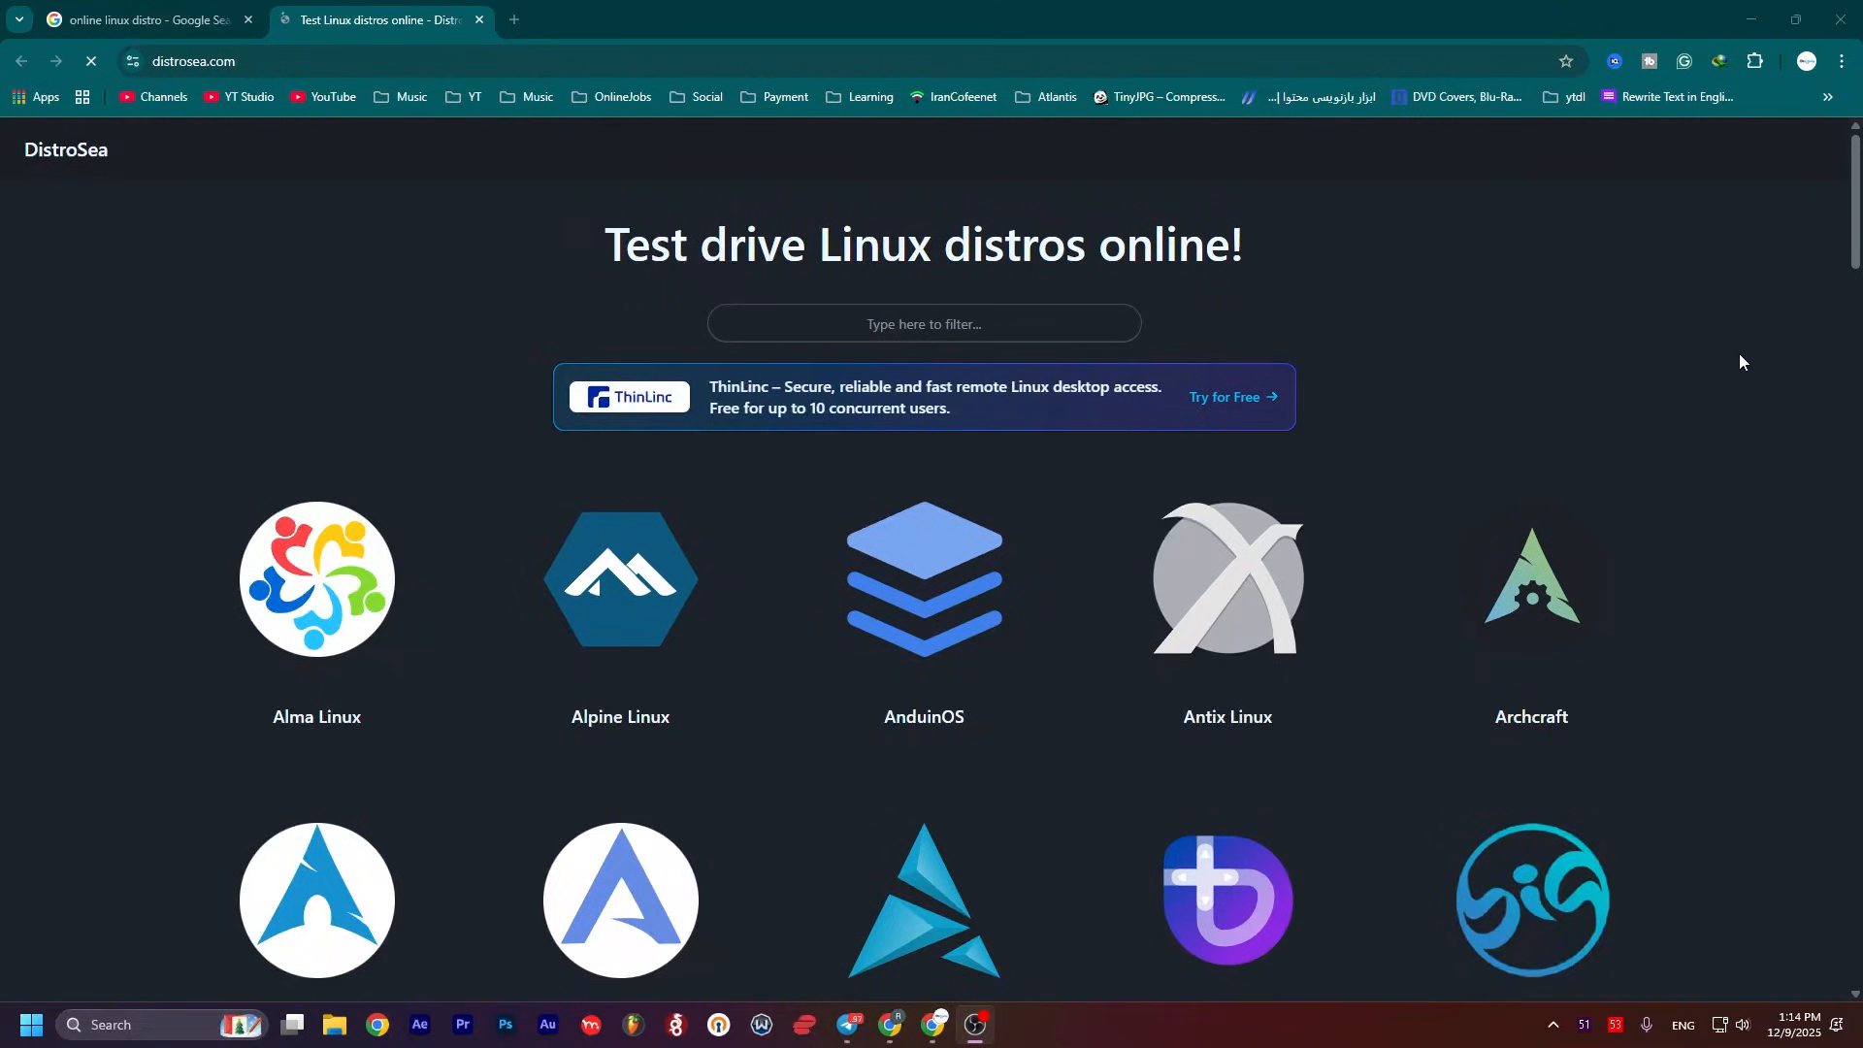
# Scroll to the mirrors table and download the Linux Mint 22.2 Cinnamon ISO from Cicku.
pyautogui.scroll(-3)
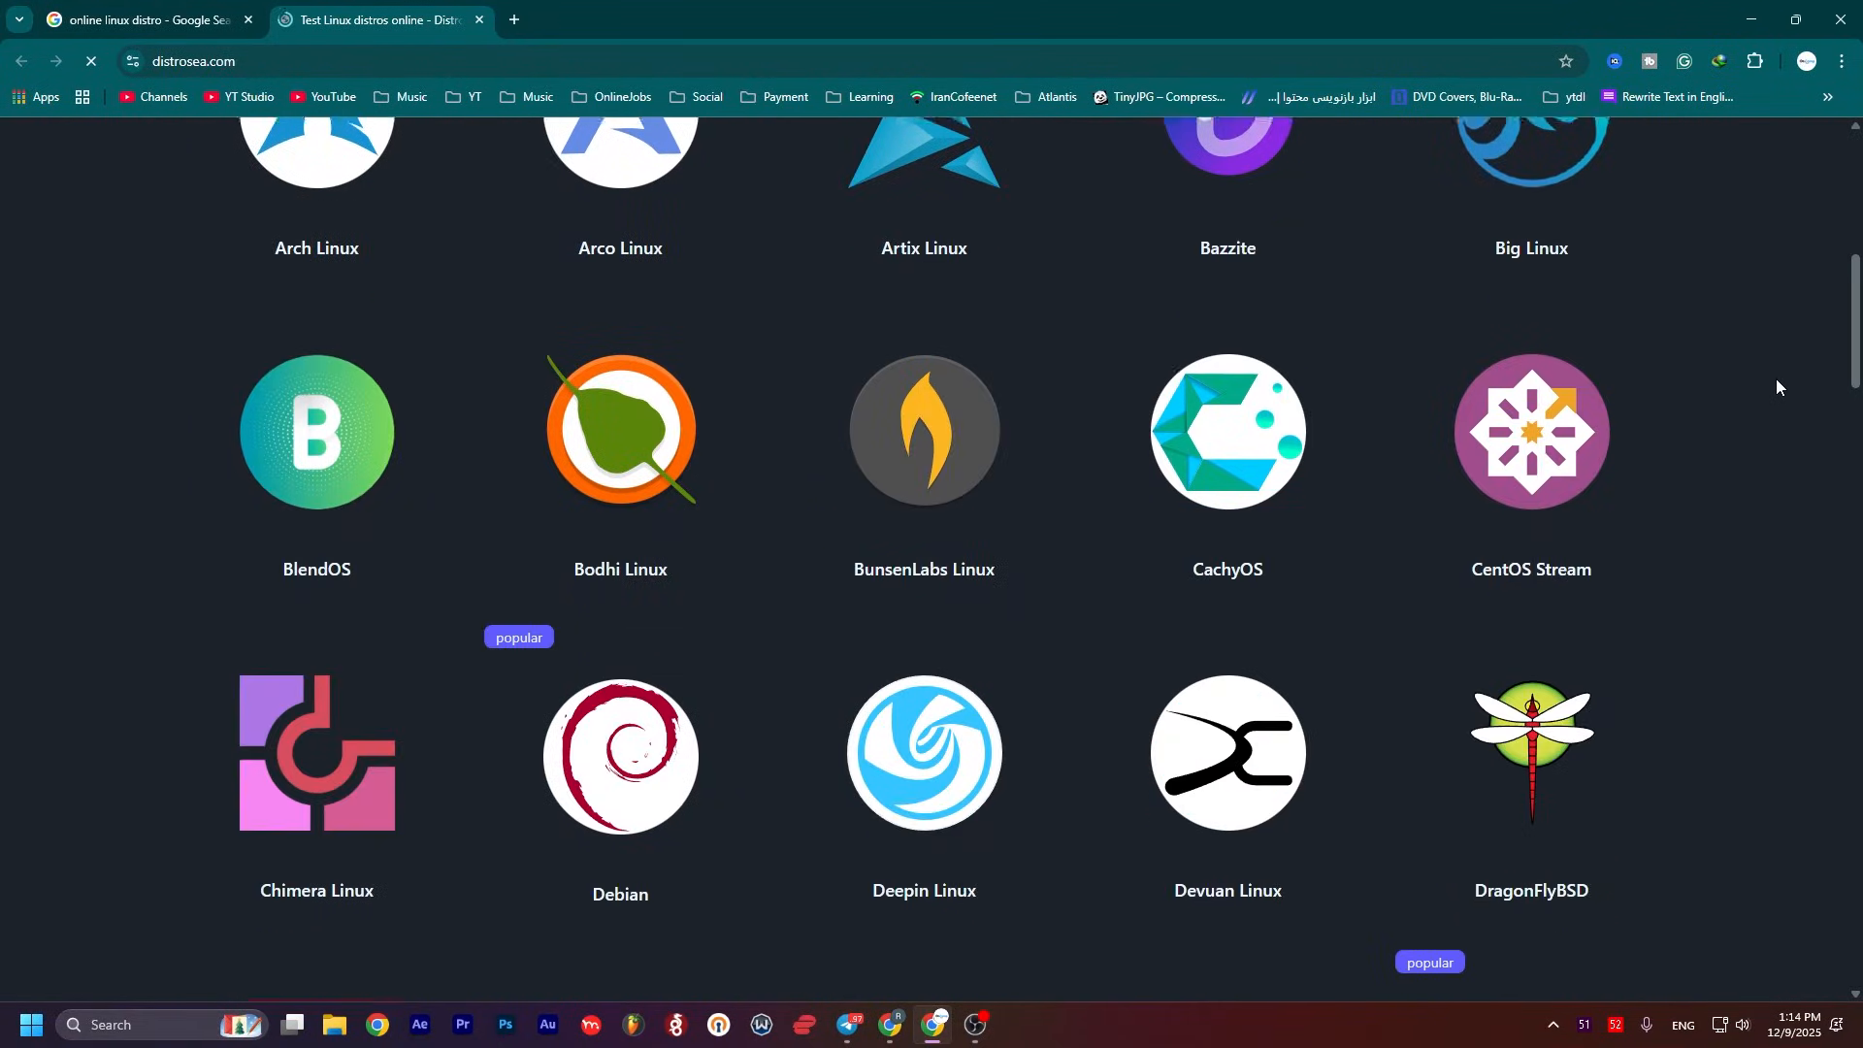
pyautogui.scroll(-3)
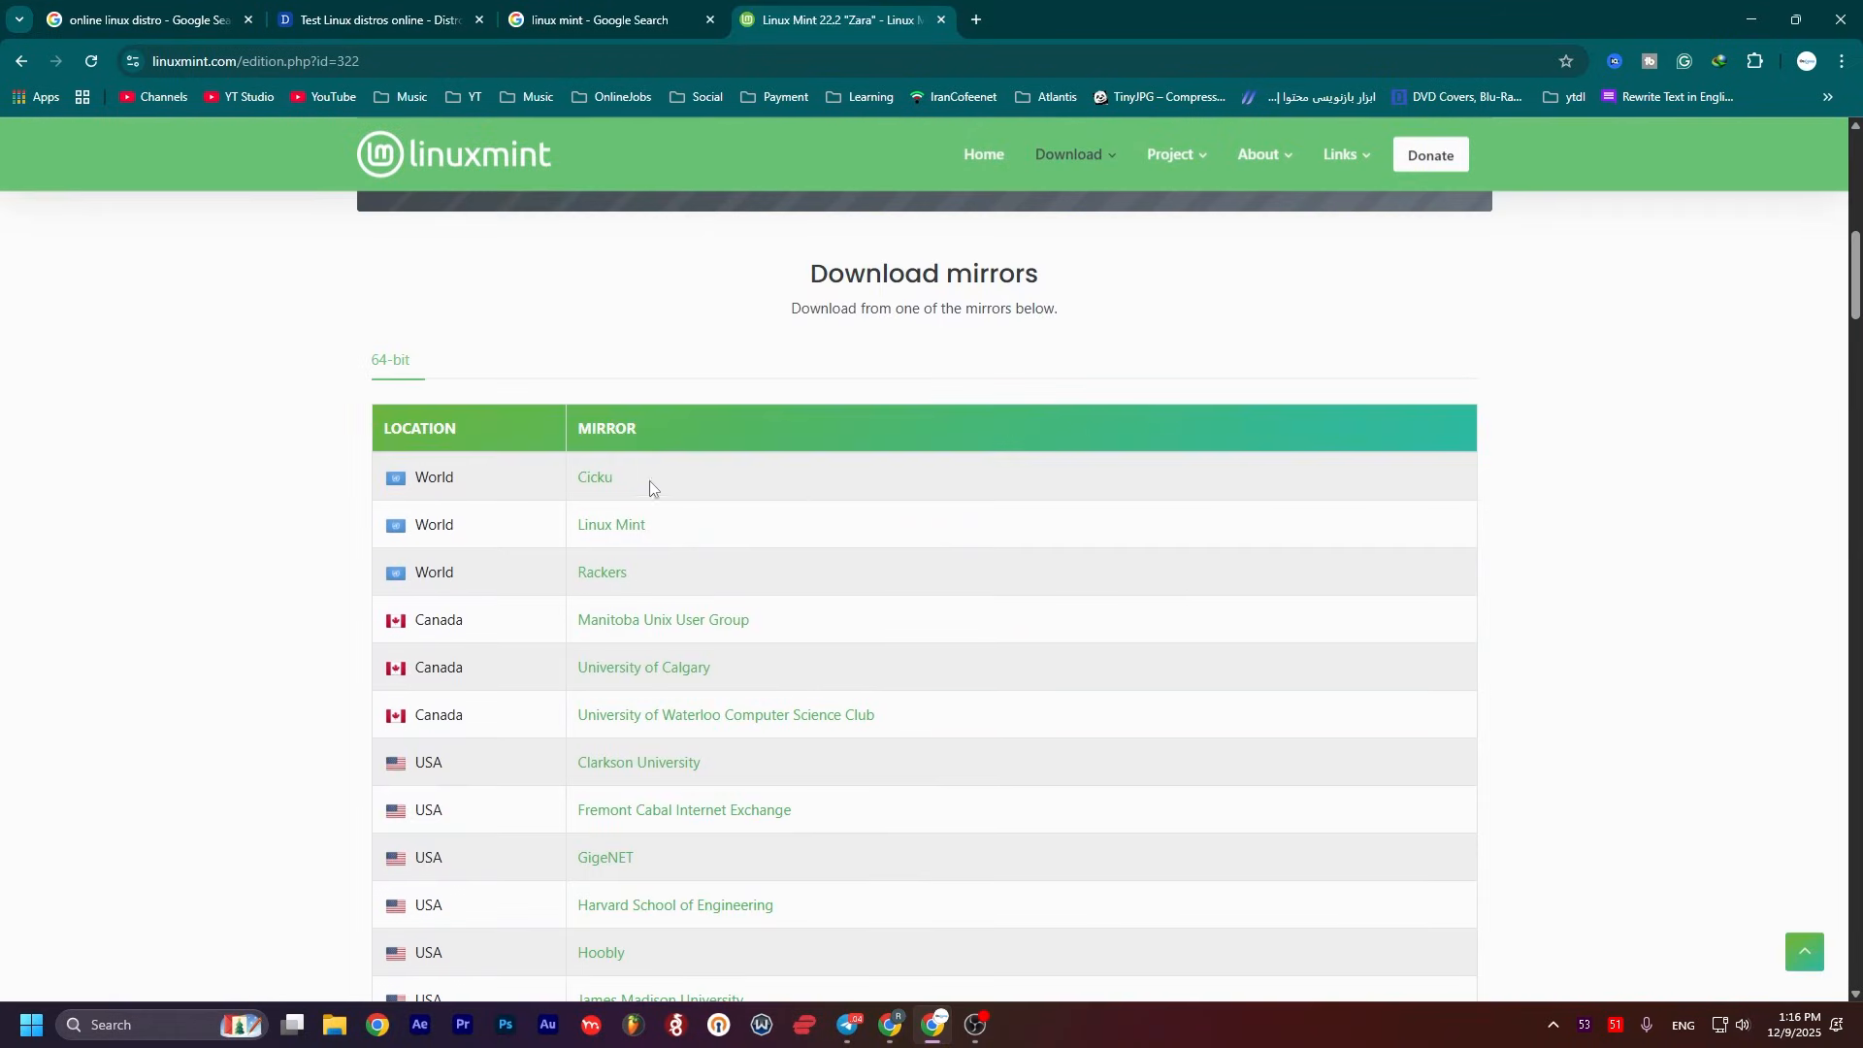
pyautogui.click(595, 476)
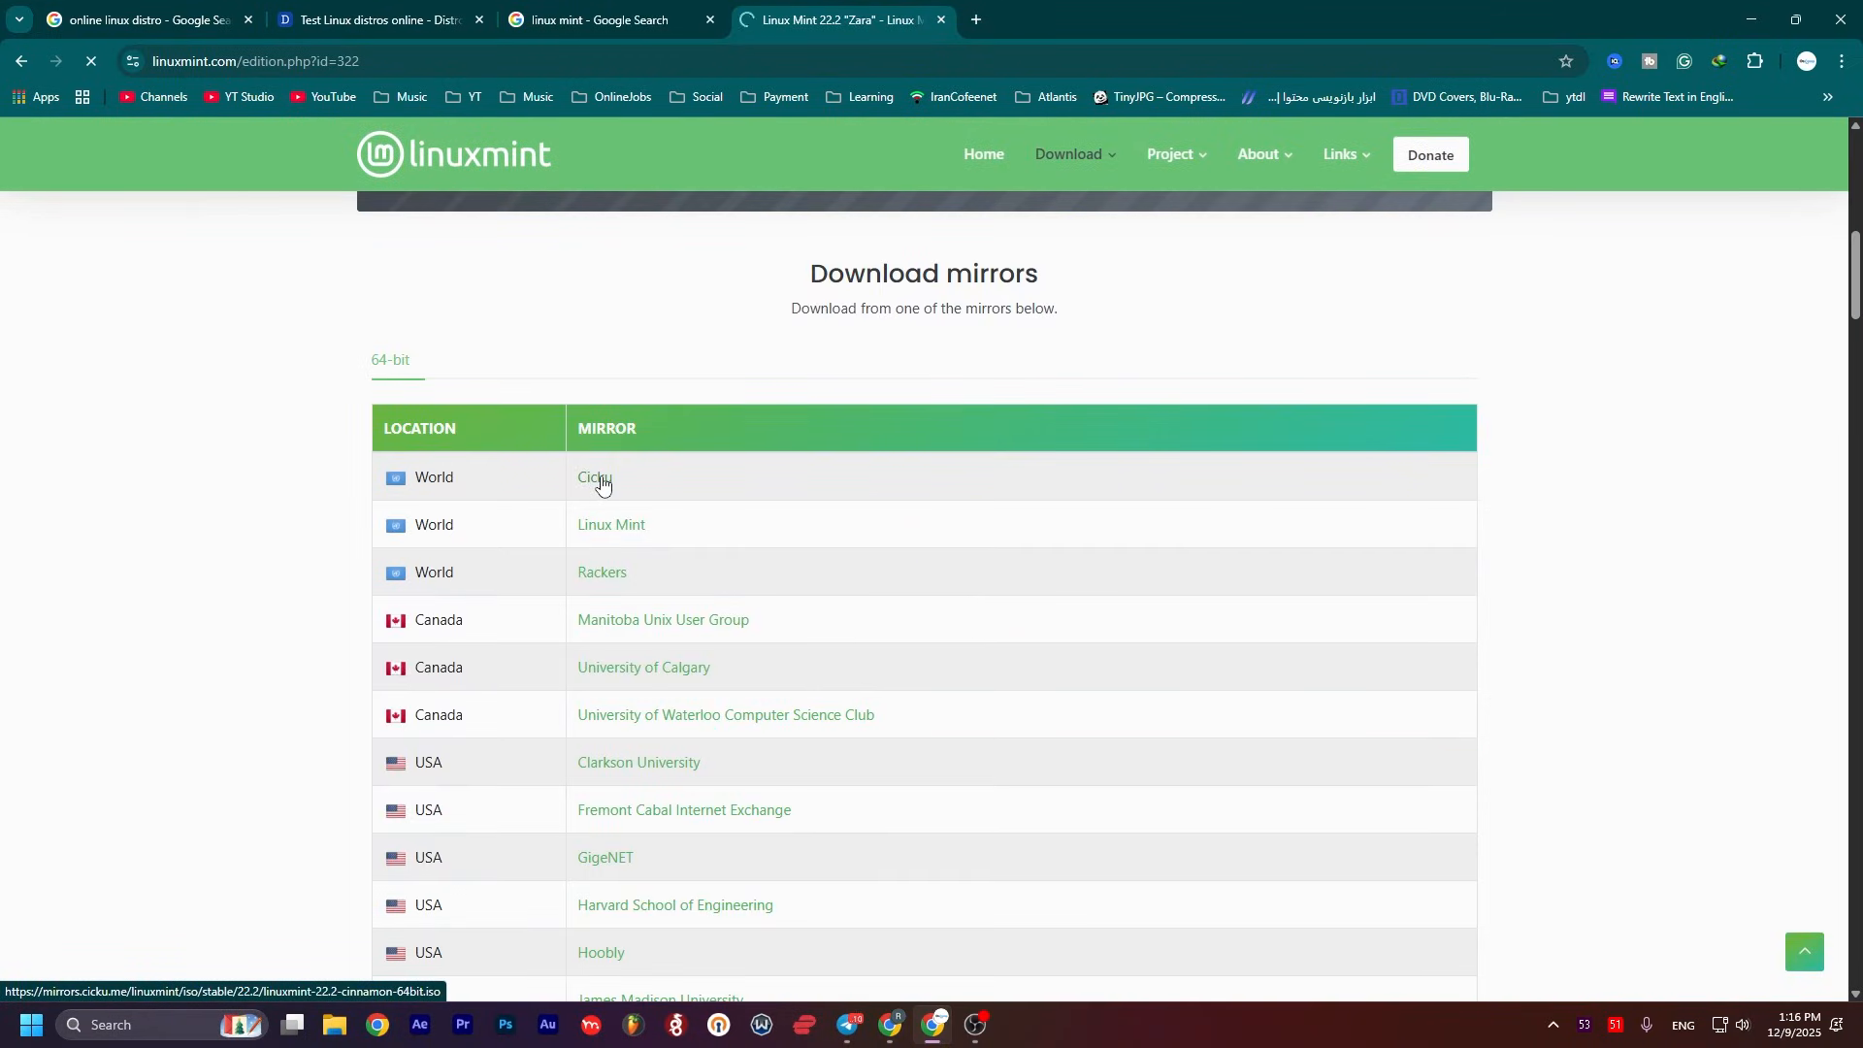
pyautogui.click(594, 476)
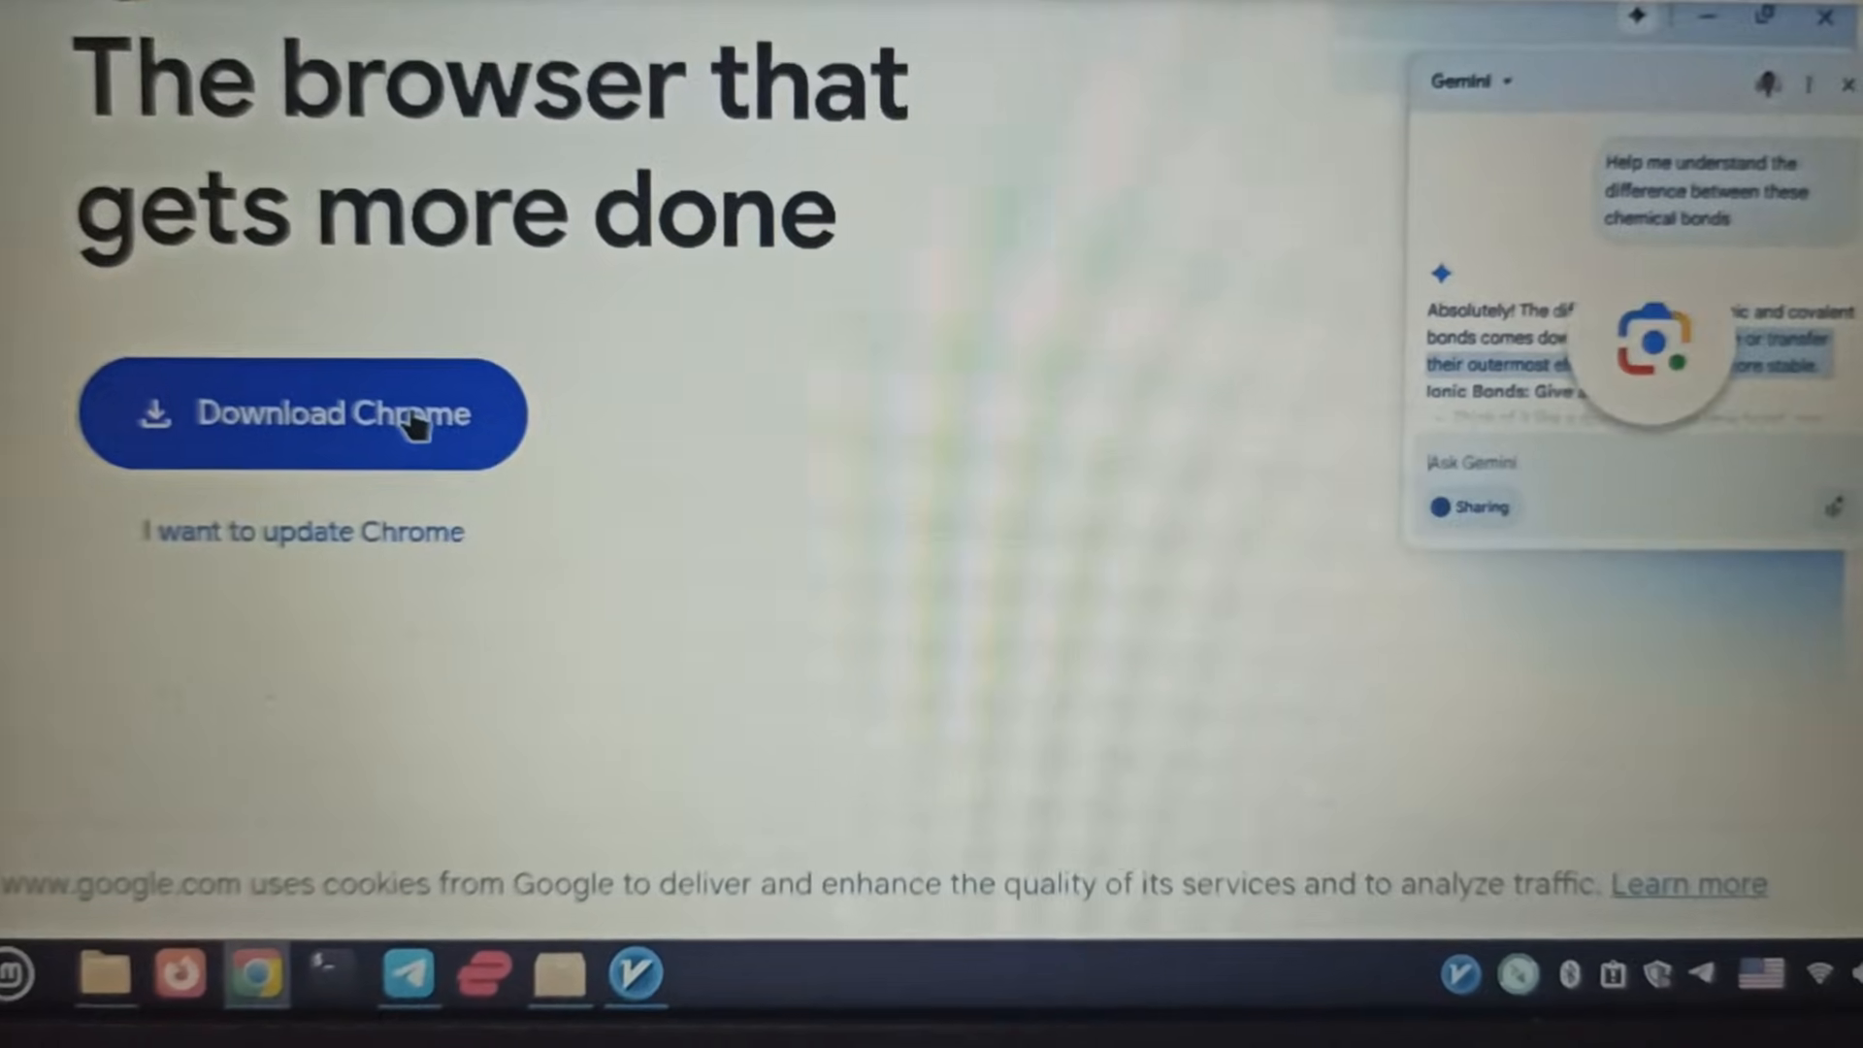
# Open Chrome's Linux download options with the 64 bit .deb (Debian/Ubuntu) package selected.
pyautogui.click(302, 413)
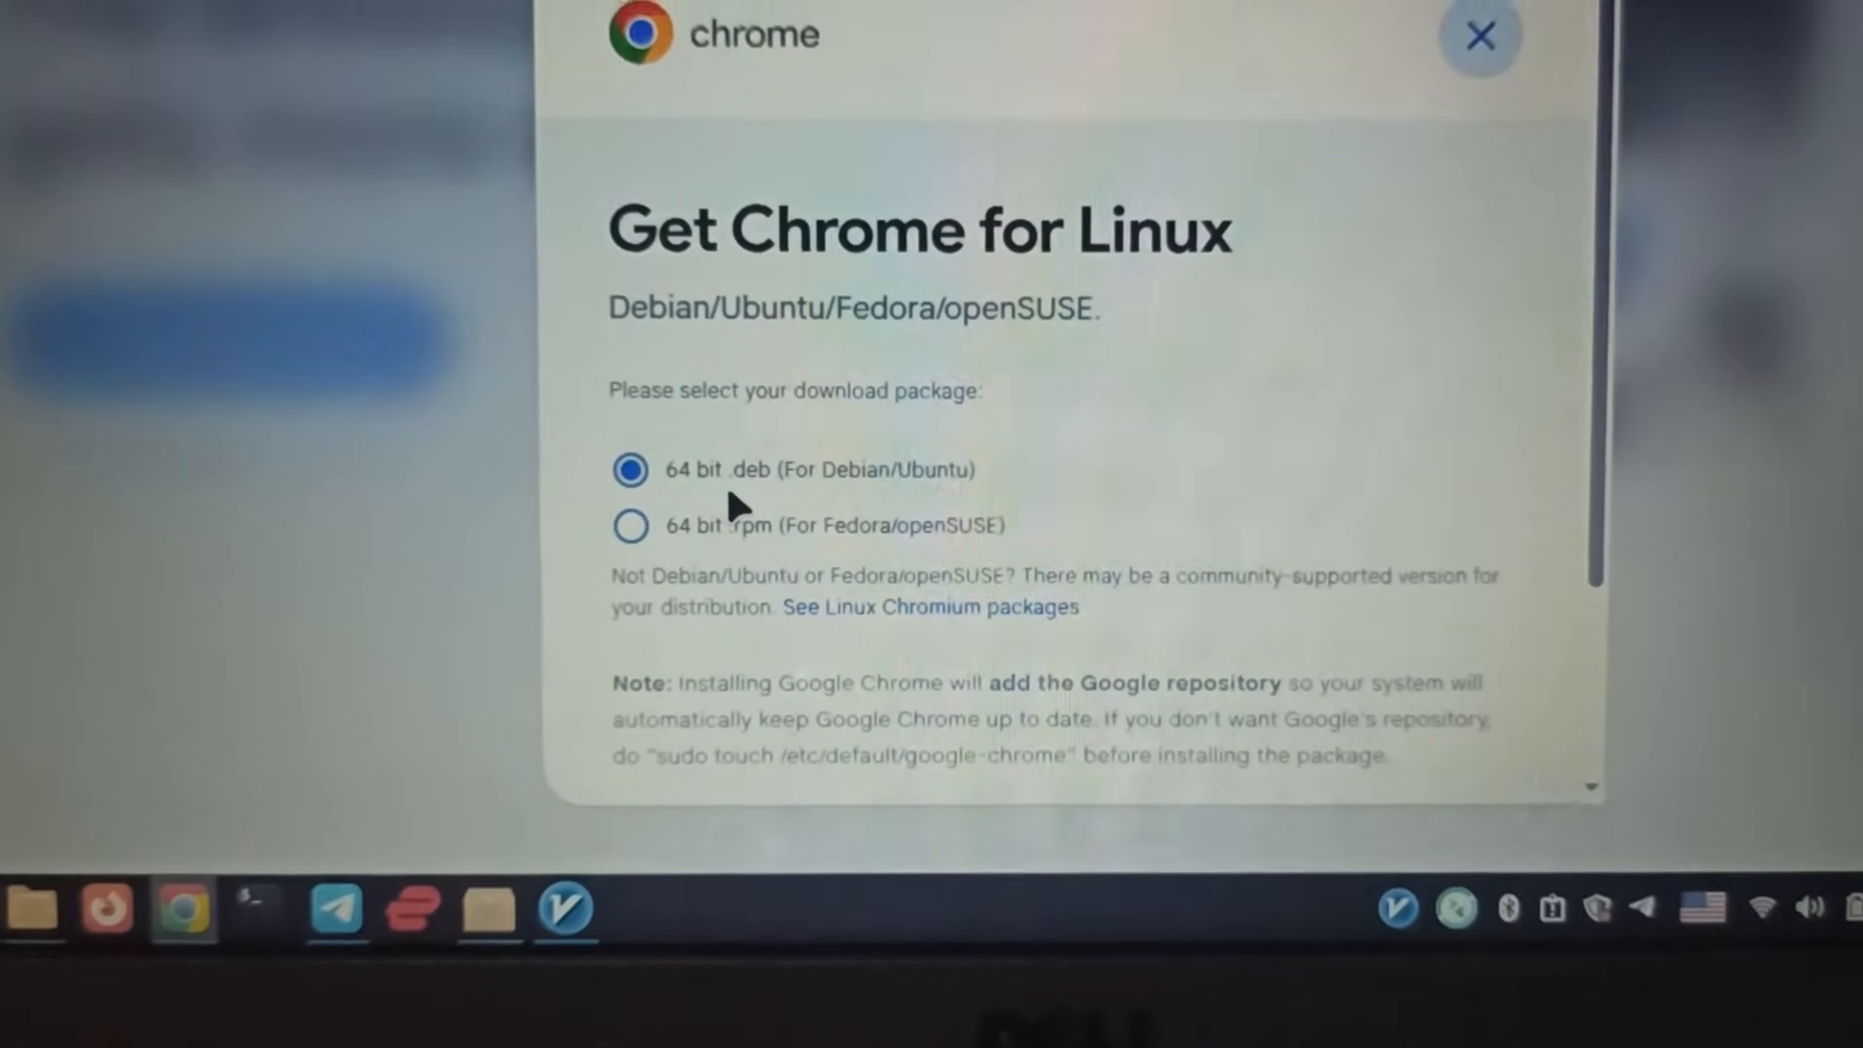
pyautogui.scroll(-3)
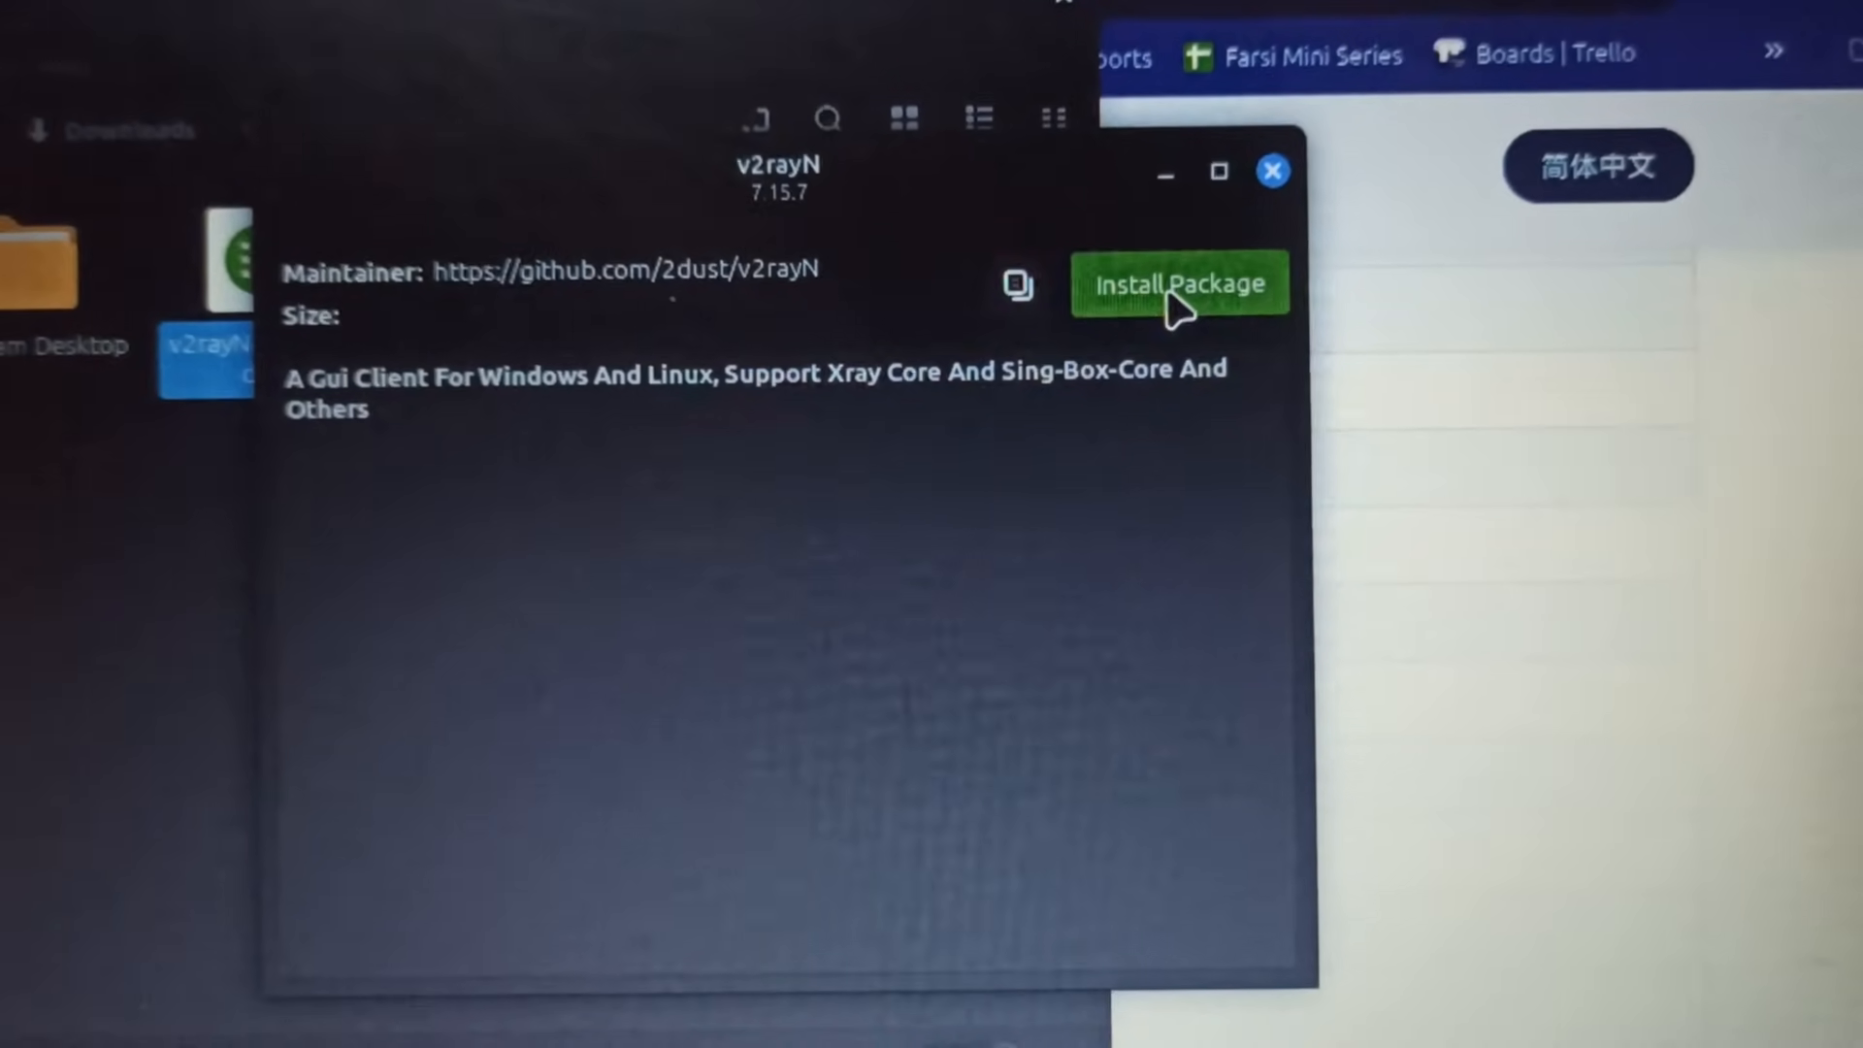
# Install the v2rayN 7.15.7 package from the package installer window.
pyautogui.click(1179, 284)
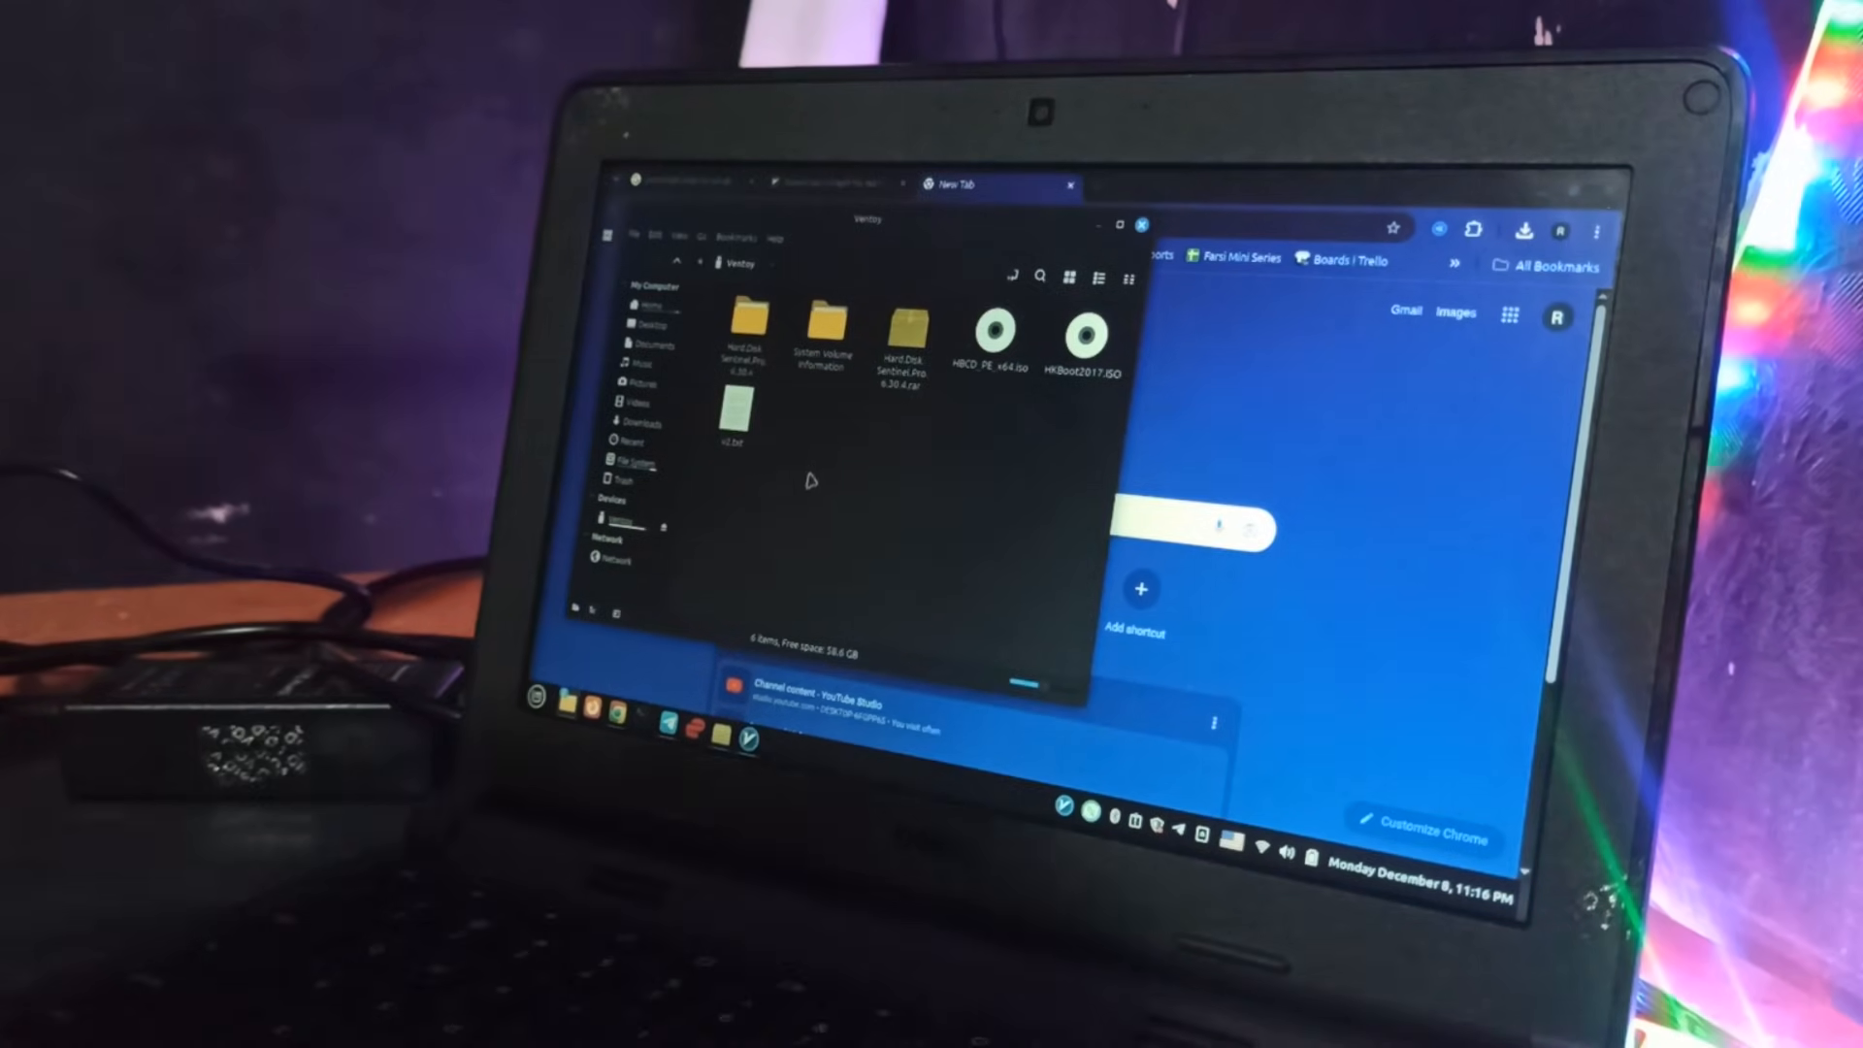
# Open v2.txt from the Ventoy drive, answering the run-or-display prompt.
pyautogui.doubleClick(730, 423)
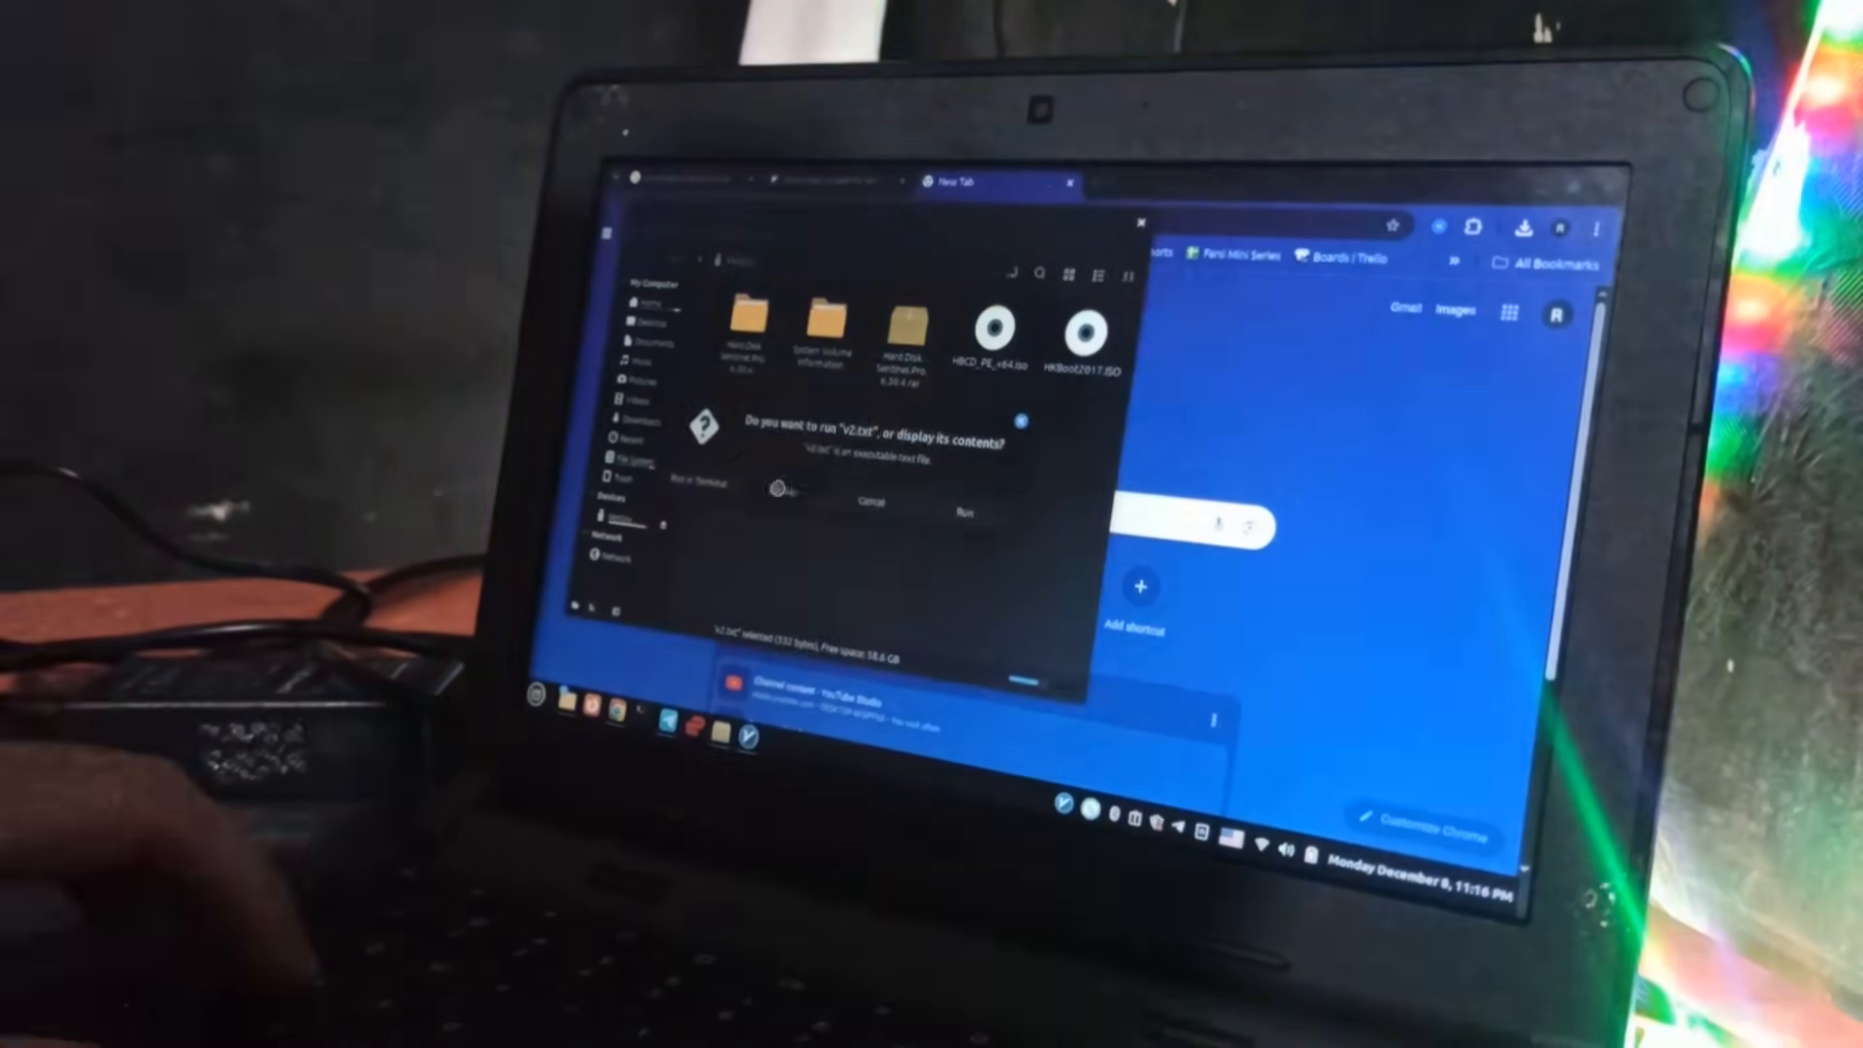
pyautogui.click(964, 514)
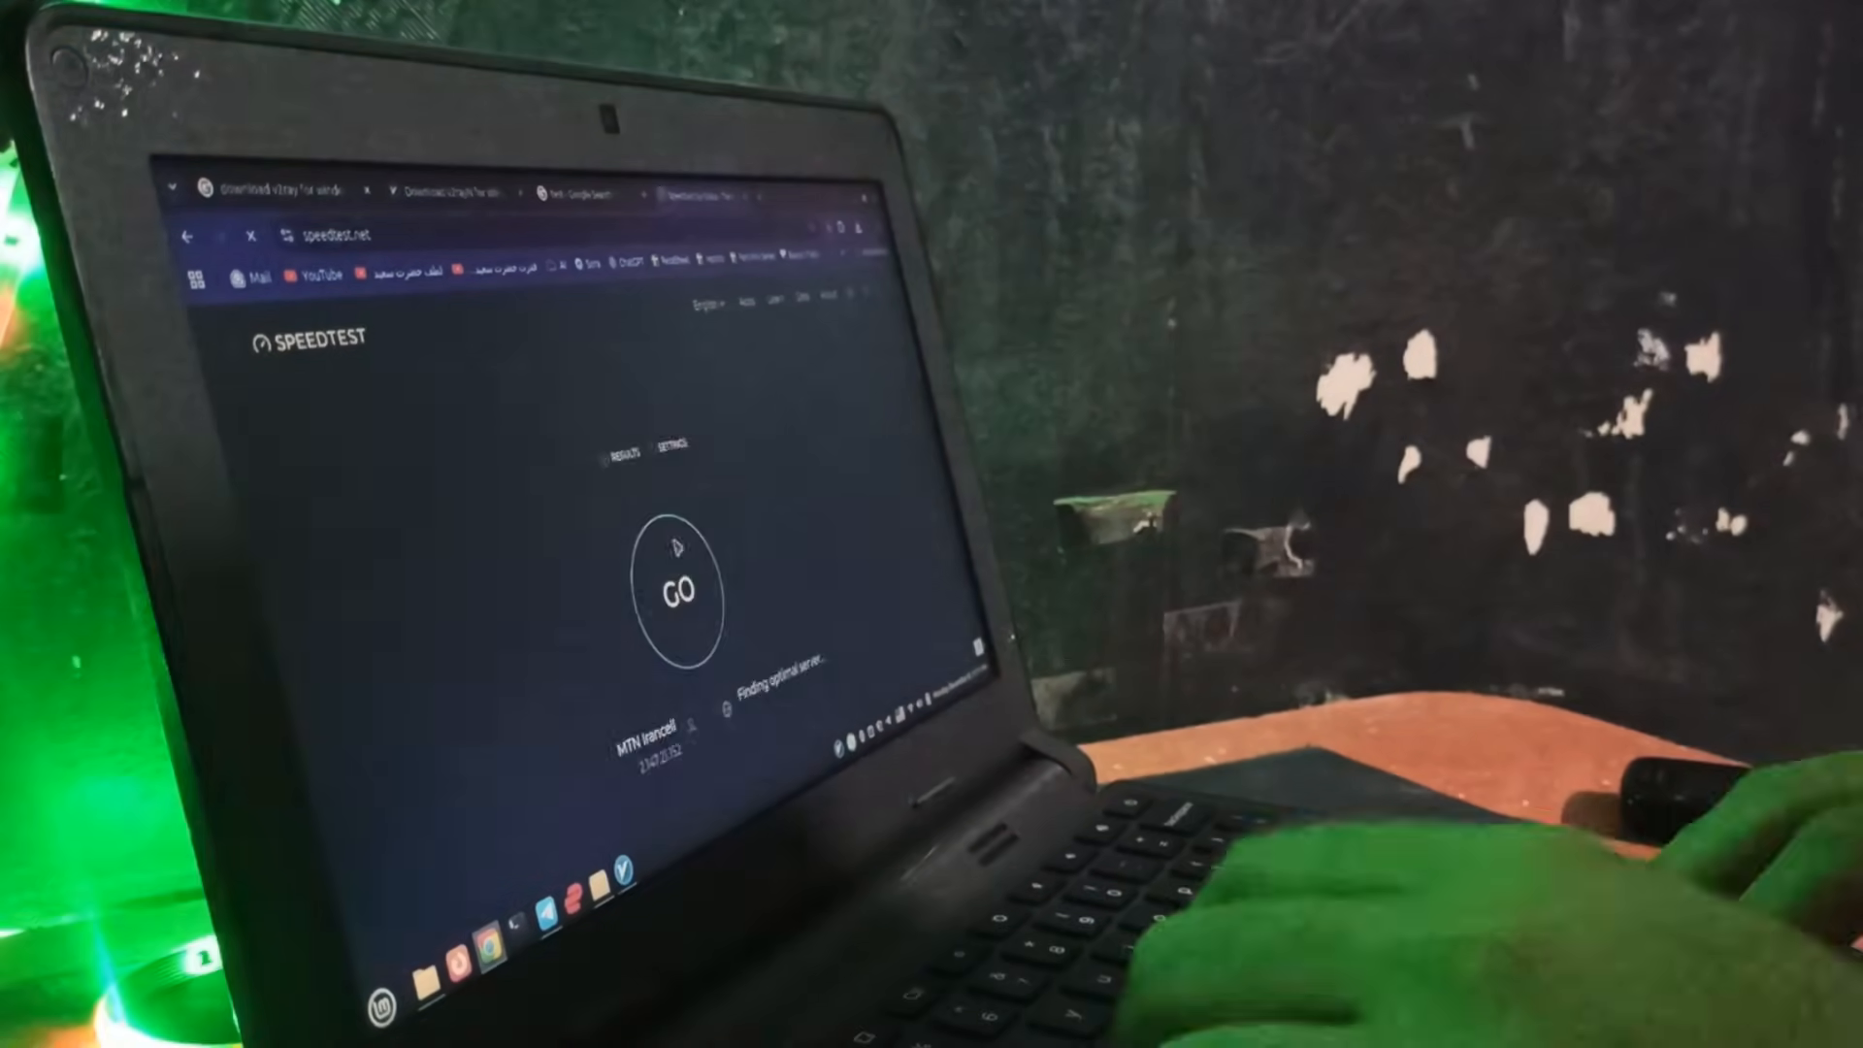
# Start the speedtest.net test with GO, measuring download speed against an MCI server.
pyautogui.click(678, 594)
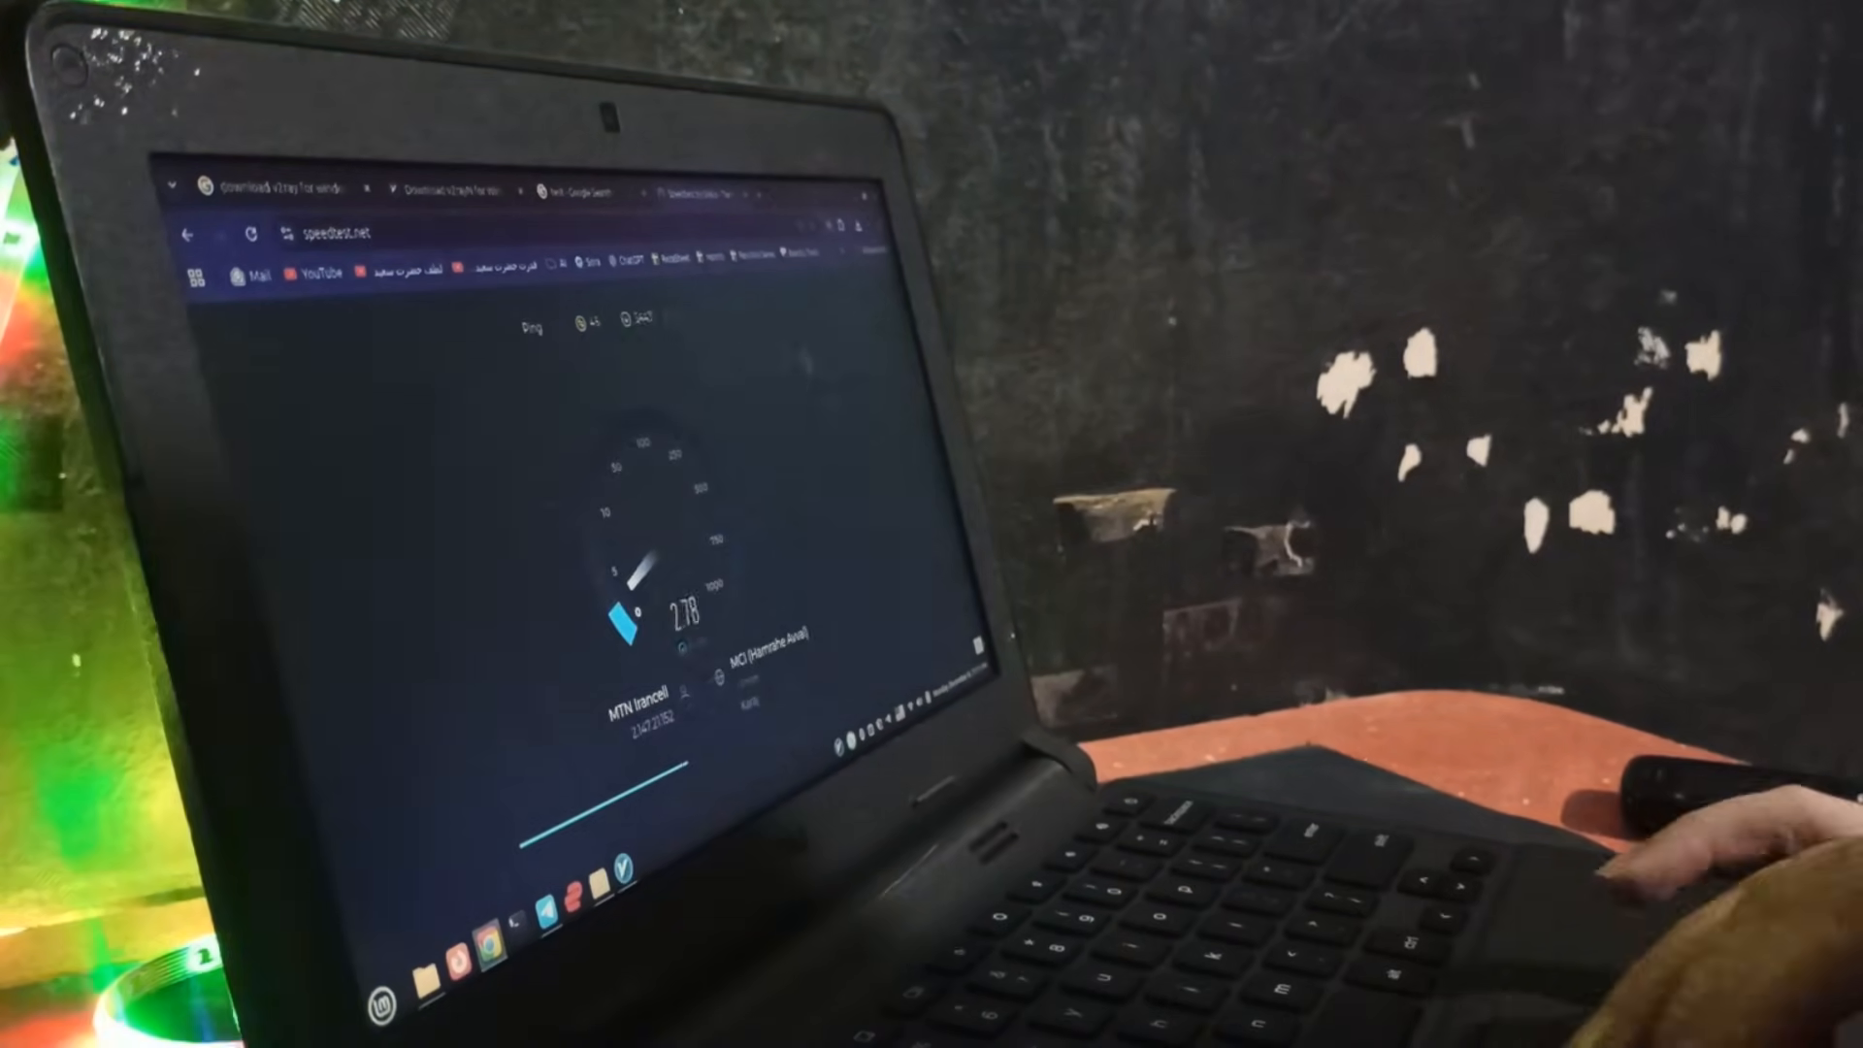